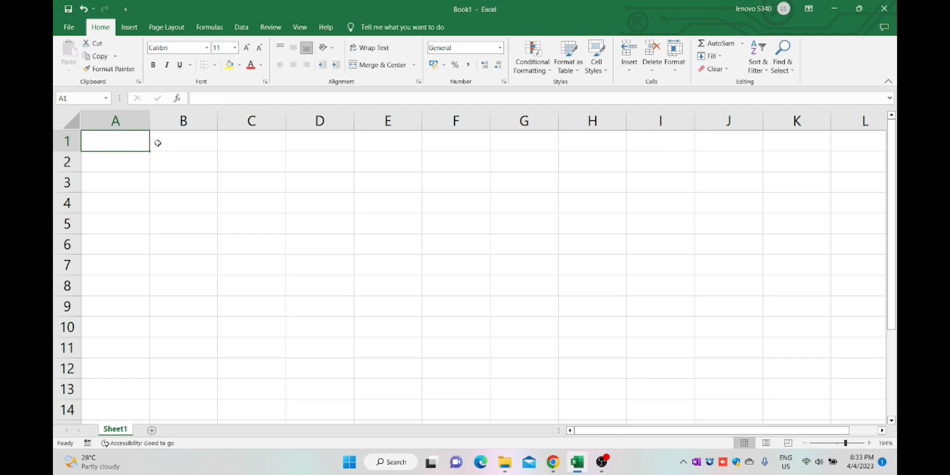
mouse_move(449, 188)
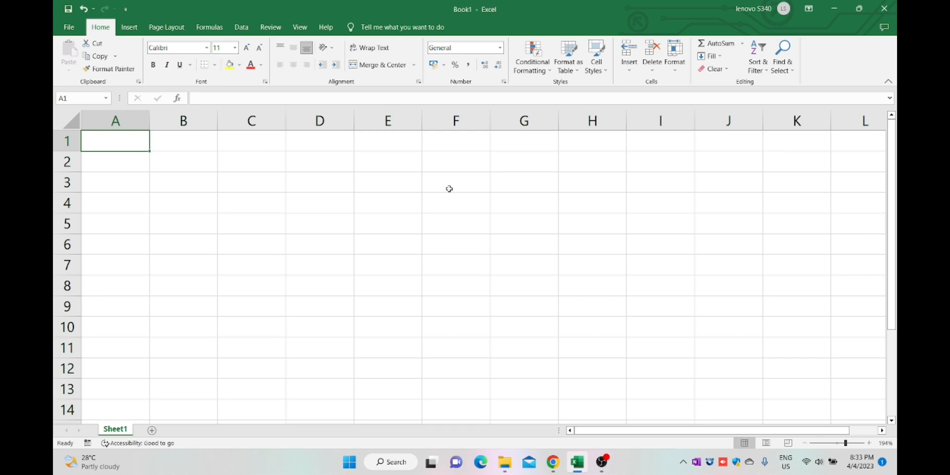
Type the title 'Monthly Sales Record' into cell A1
text(Monthly Sa)
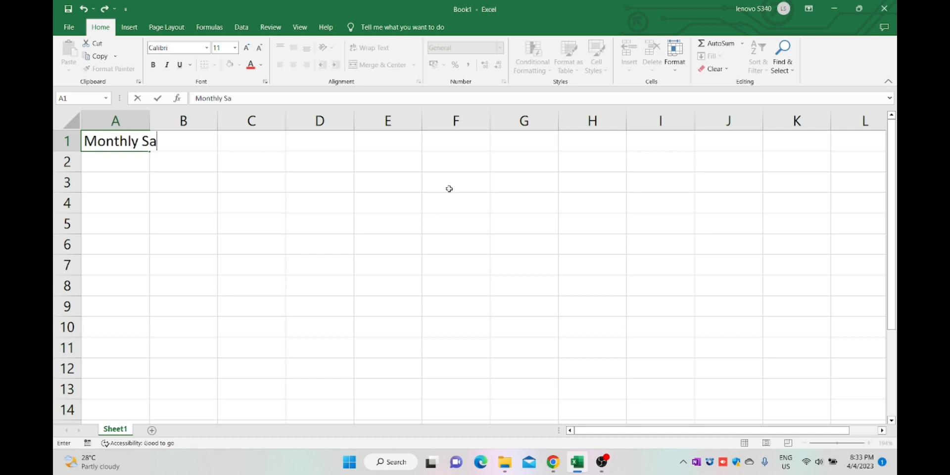
text(les R)
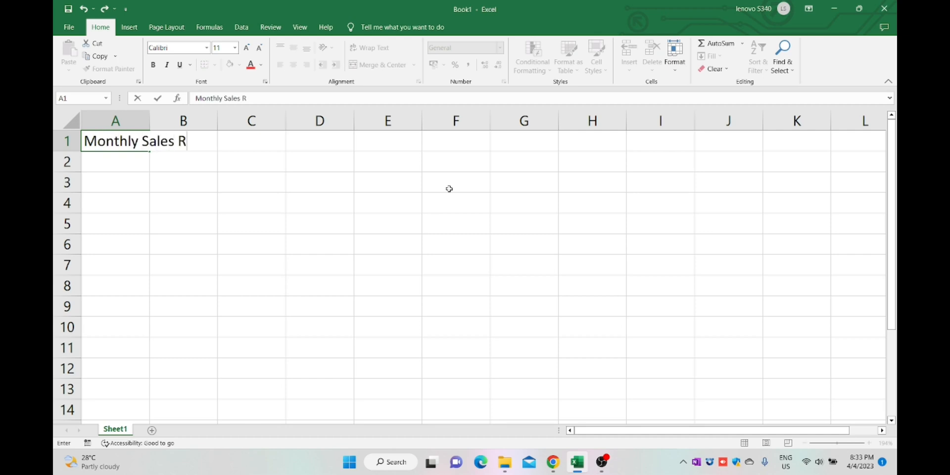
text(ecord)
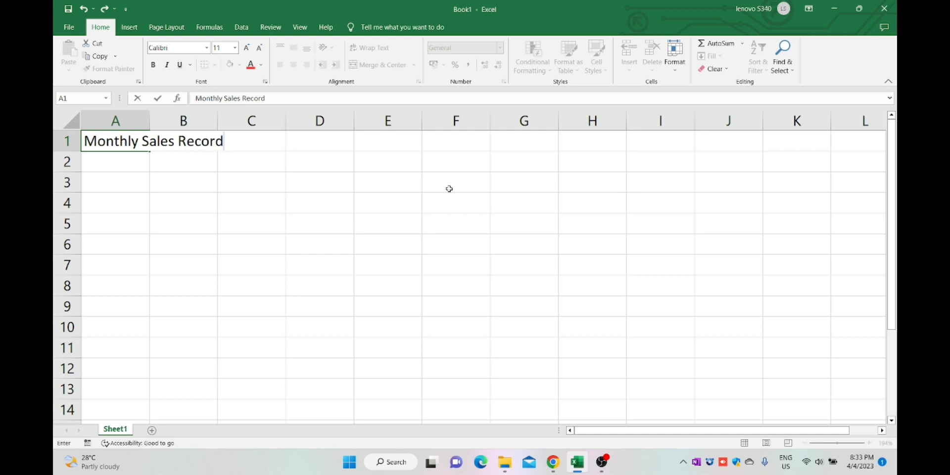
Enter Jan through Dec down column A and headings Product A, Product B, Product C in B3:D3
click(114, 203)
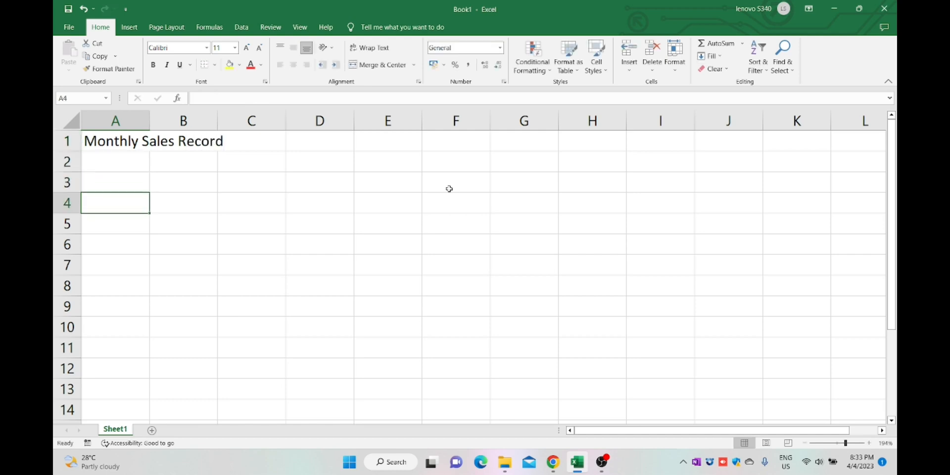
text(Jan)
text(Dec)
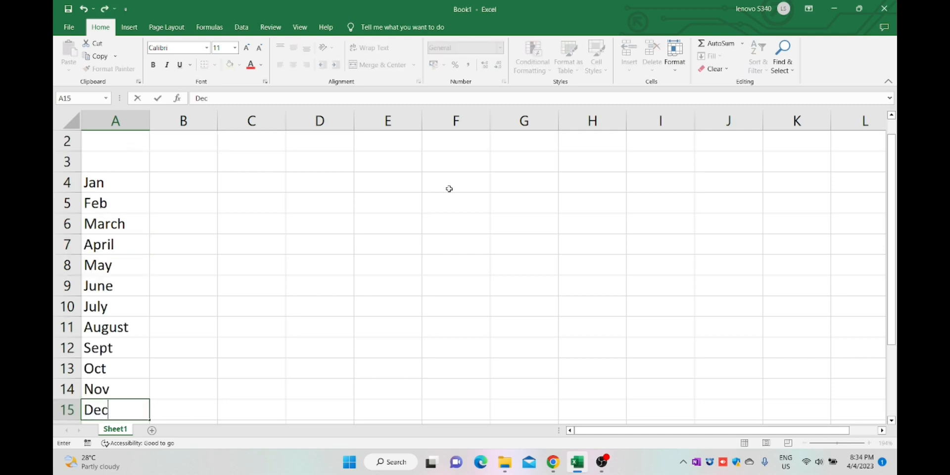
mouse_move(188, 152)
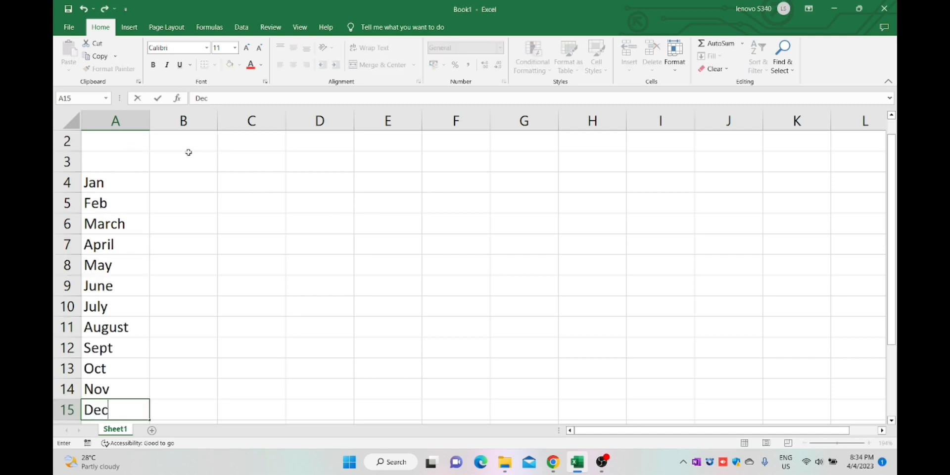
text(P)
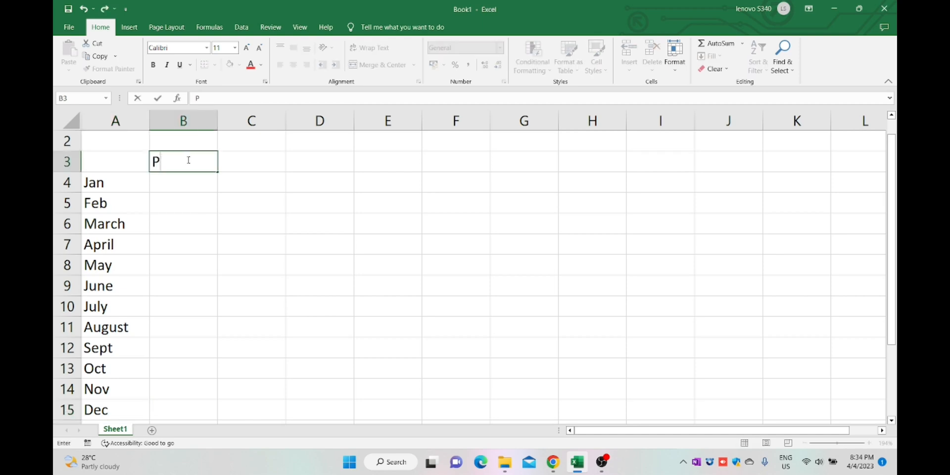
text(roduct A)
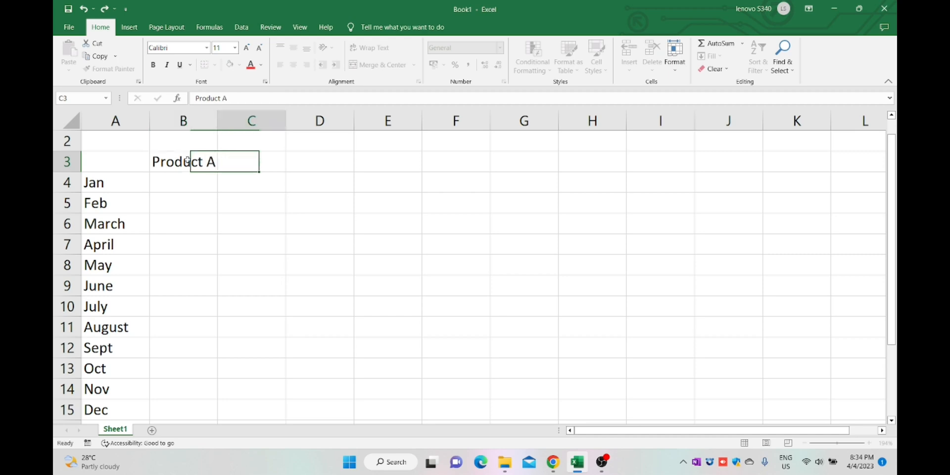
text(Pro)
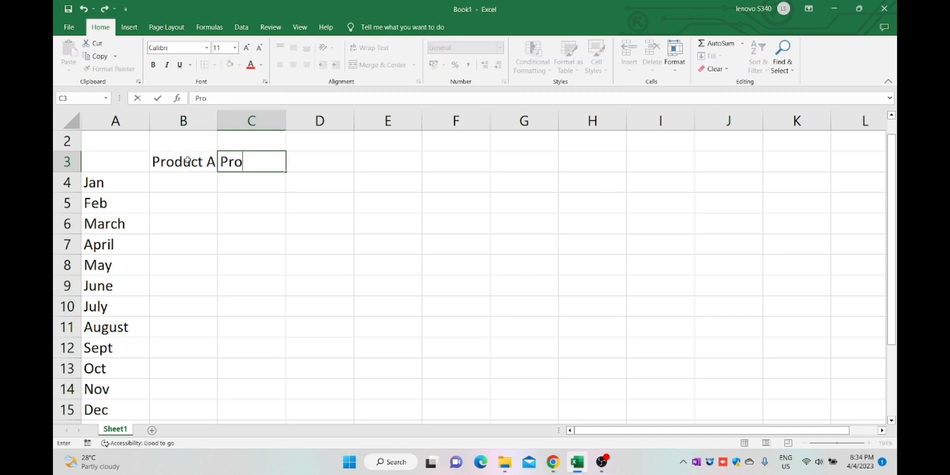
text(duct B)
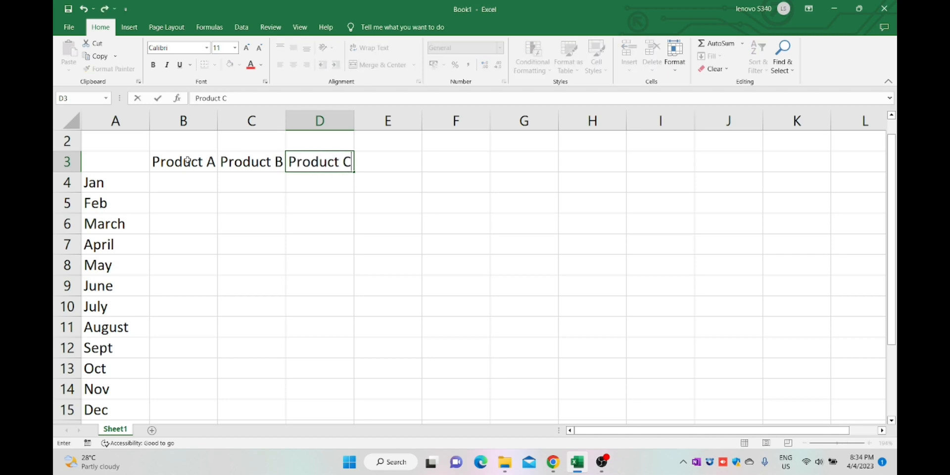
click(319, 244)
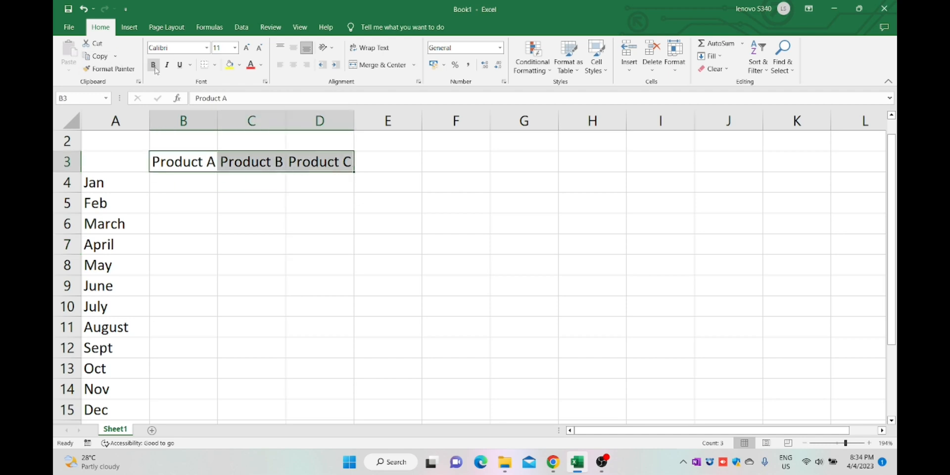
Make the Product A–C headings bold white text on dark blue fill, and widen columns B–D
click(153, 65)
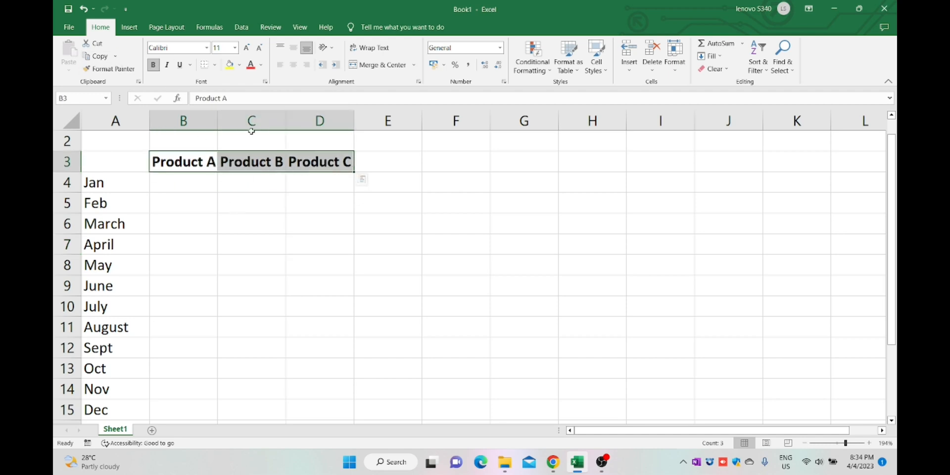
click(239, 65)
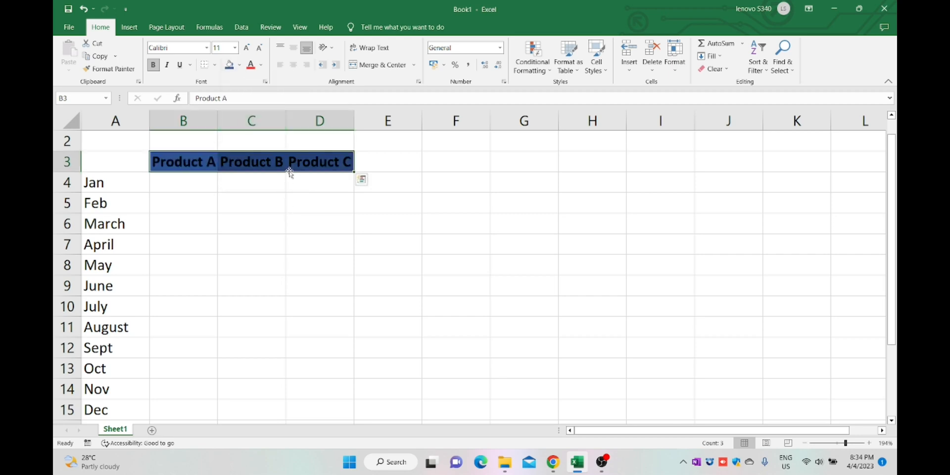
click(261, 65)
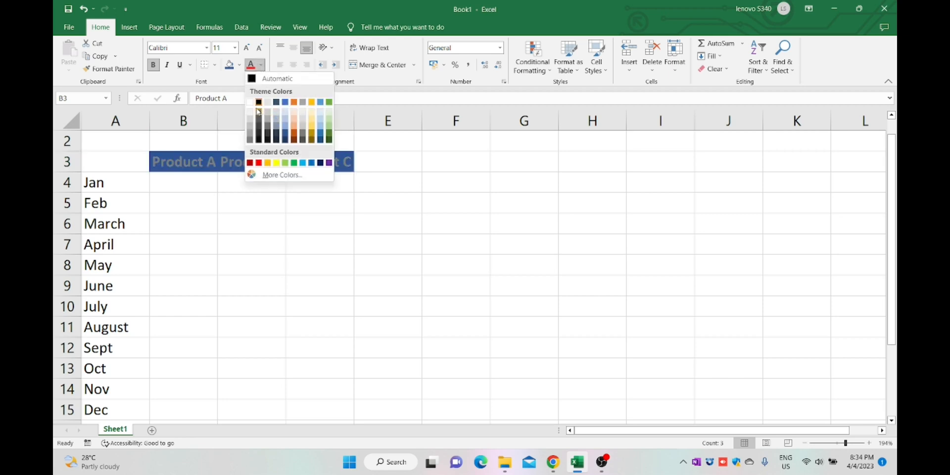
click(253, 102)
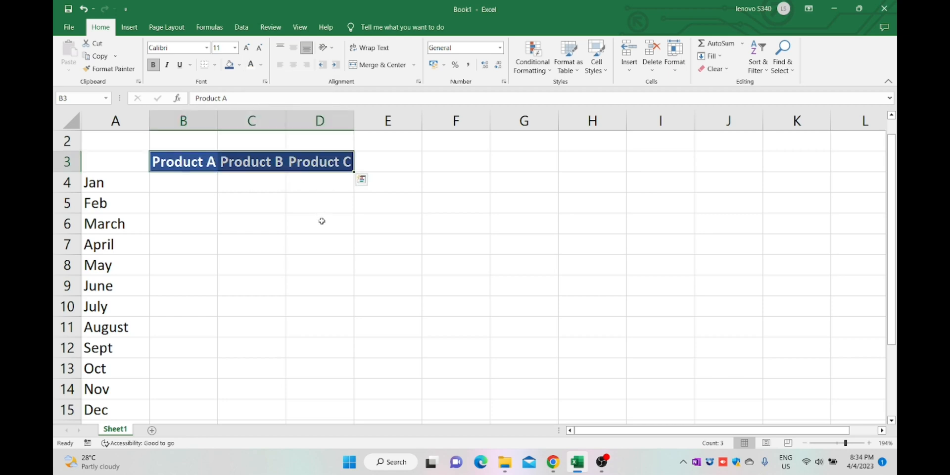
click(183, 121)
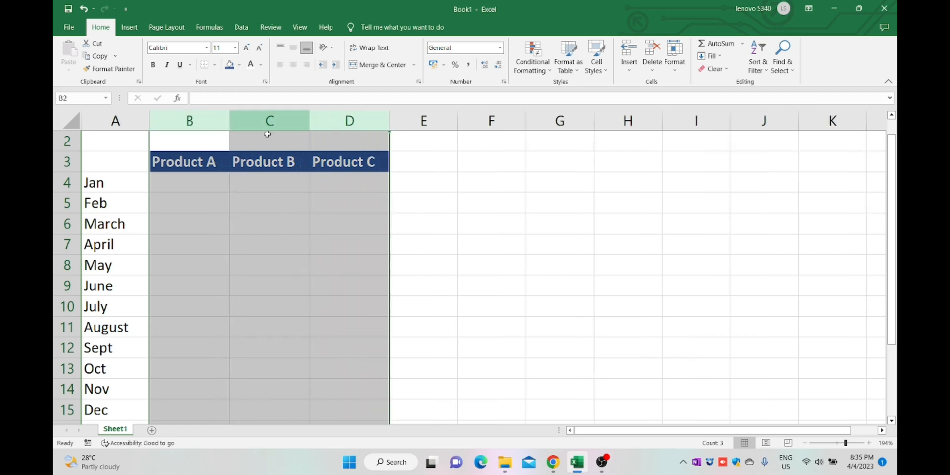
Merge and center the Monthly Sales Record title across A1:D1
click(423, 223)
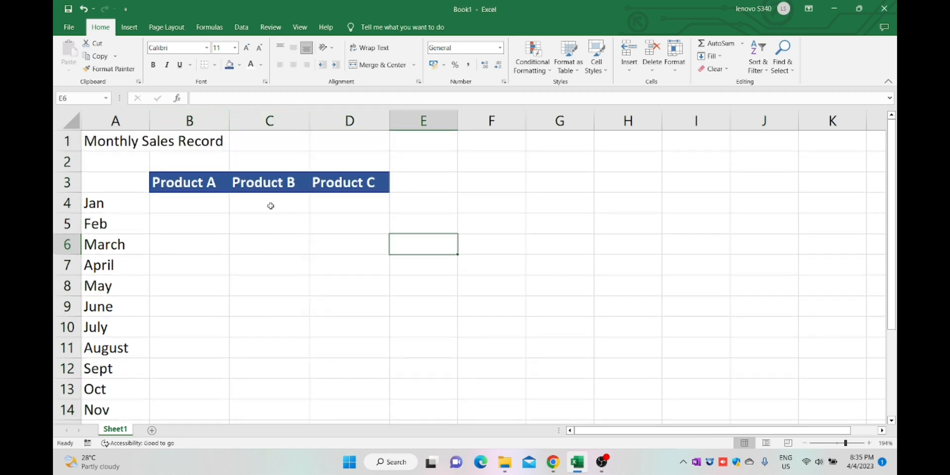
drag(115, 140, 350, 140)
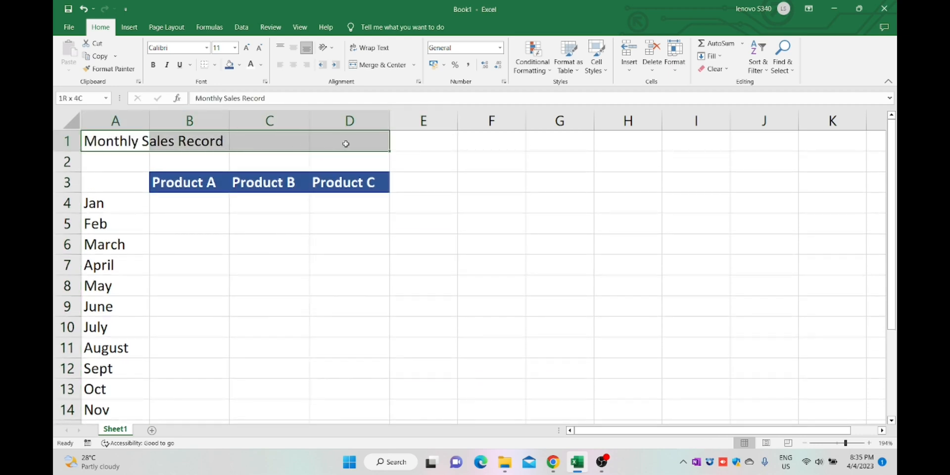
click(423, 286)
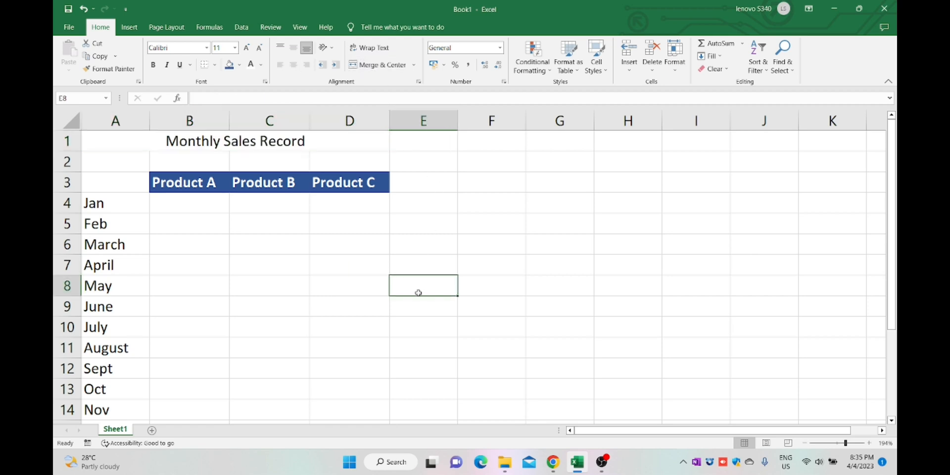
click(349, 285)
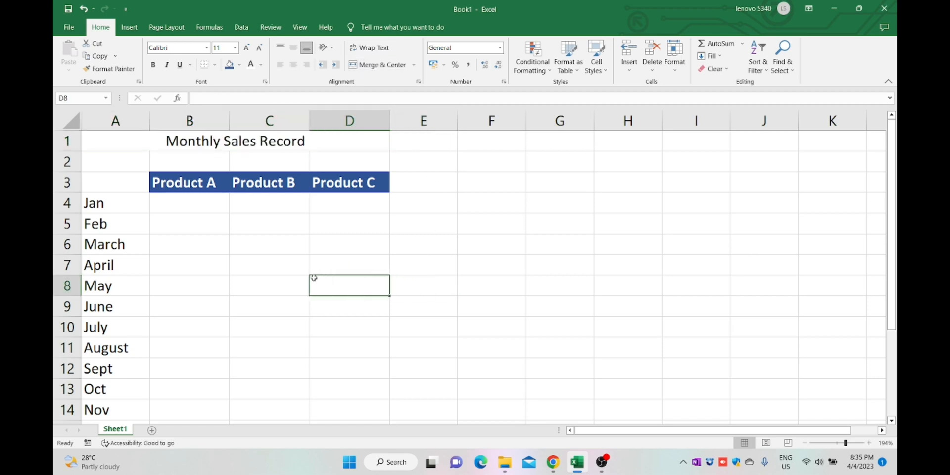
click(189, 203)
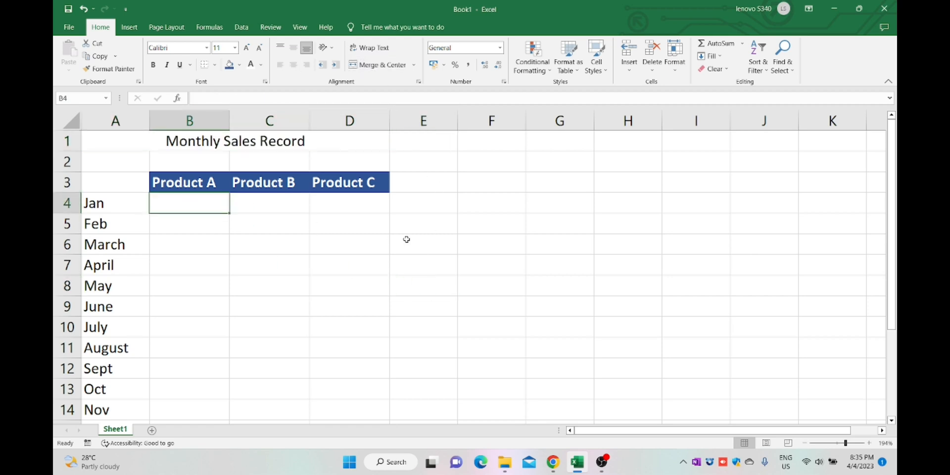
Enter sales figures such as 3000, 5000 and 8000 into the product columns
text(3000)
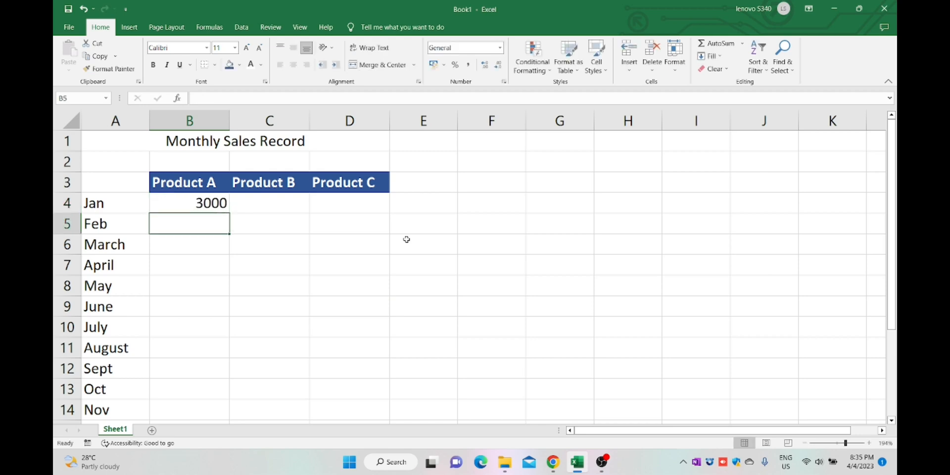
text(5000)
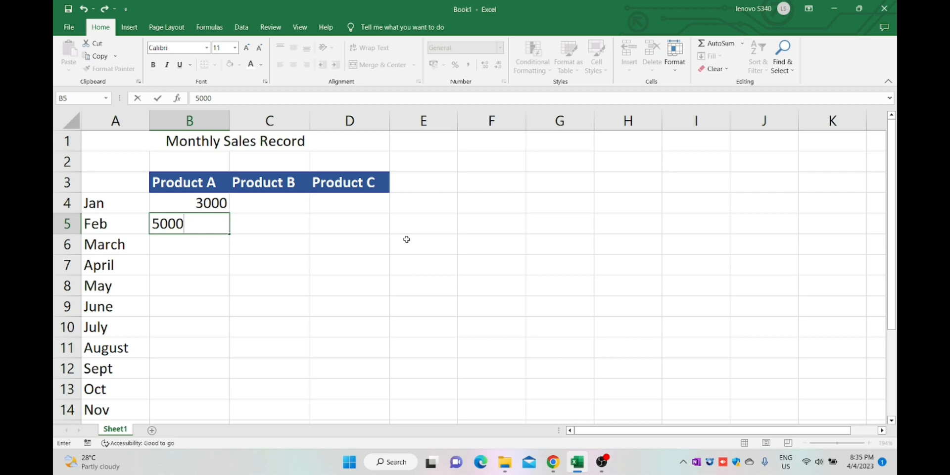
key(Enter)
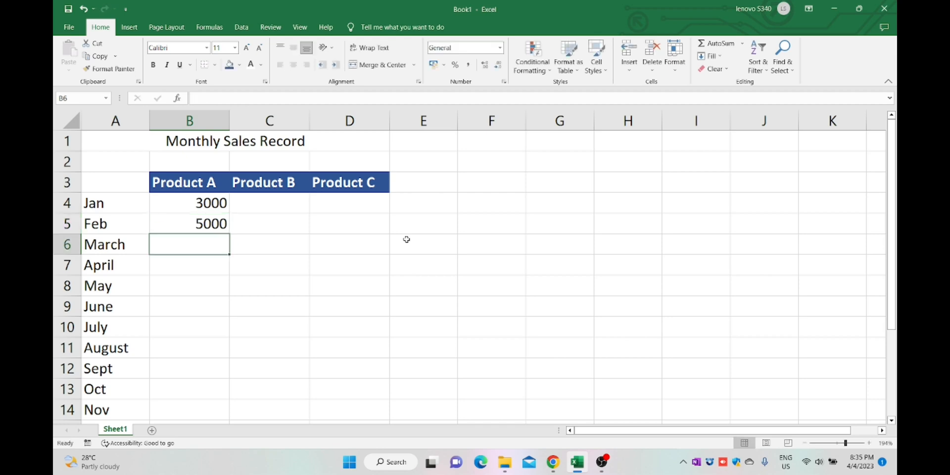
text(8000)
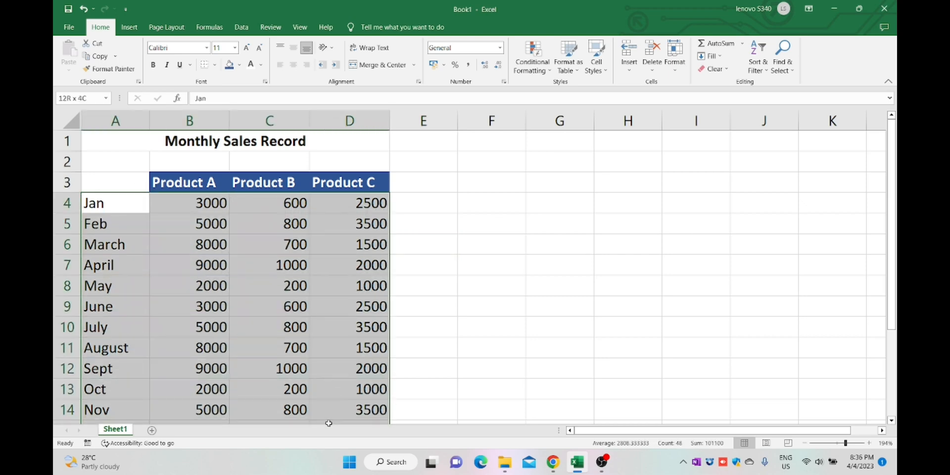
Apply All Borders to the month and sales table and to the Product A–C headers
scroll(down, 3)
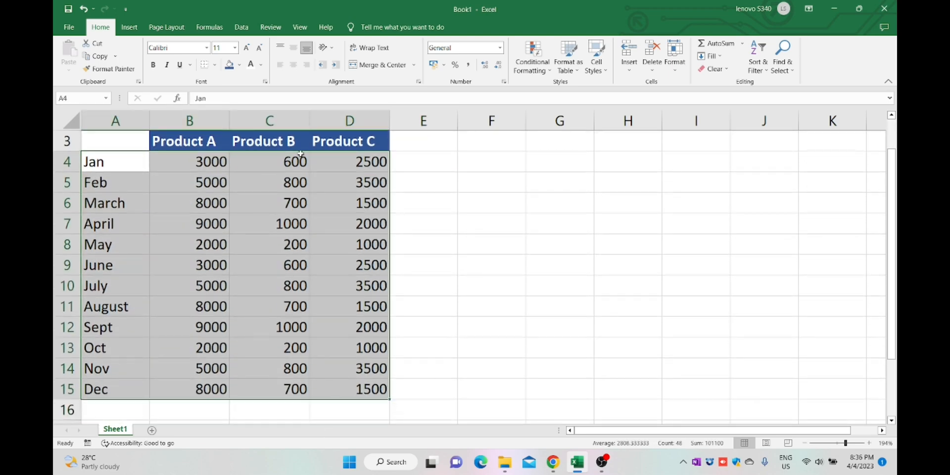
mouse_move(214, 65)
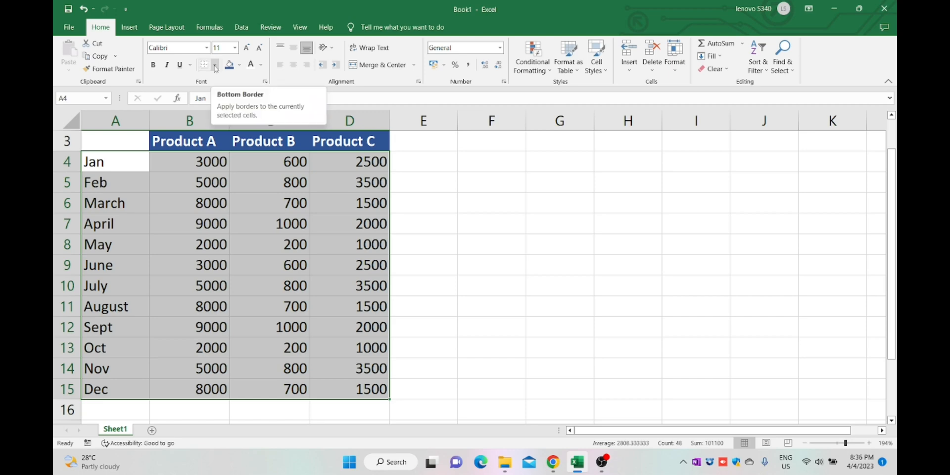
click(215, 65)
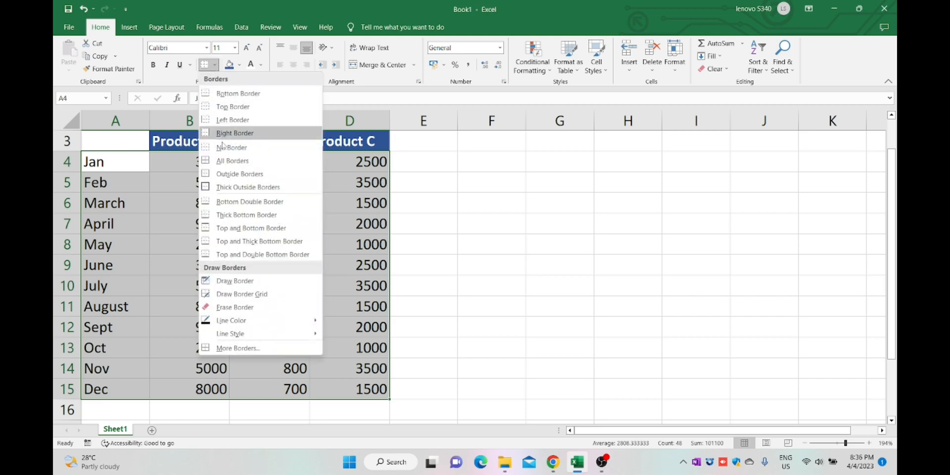
click(233, 160)
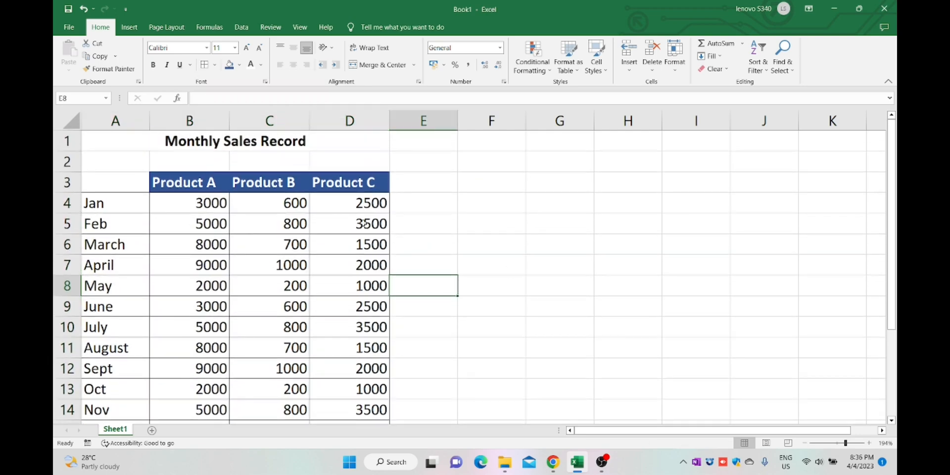
click(184, 182)
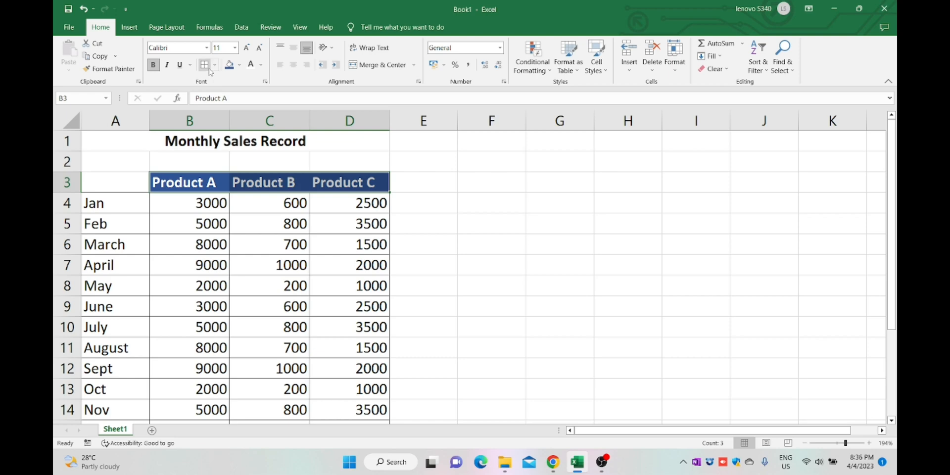
click(213, 65)
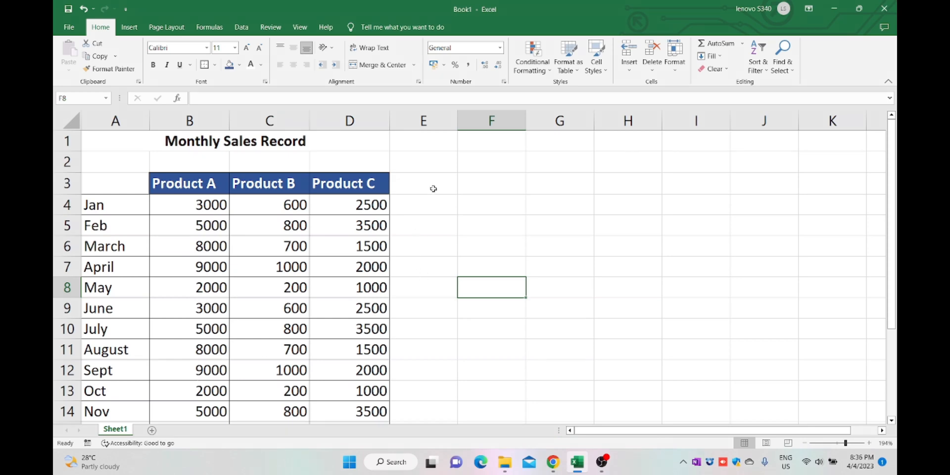
Type the 'Total' header in E3 and give it a yellow fill
text(T)
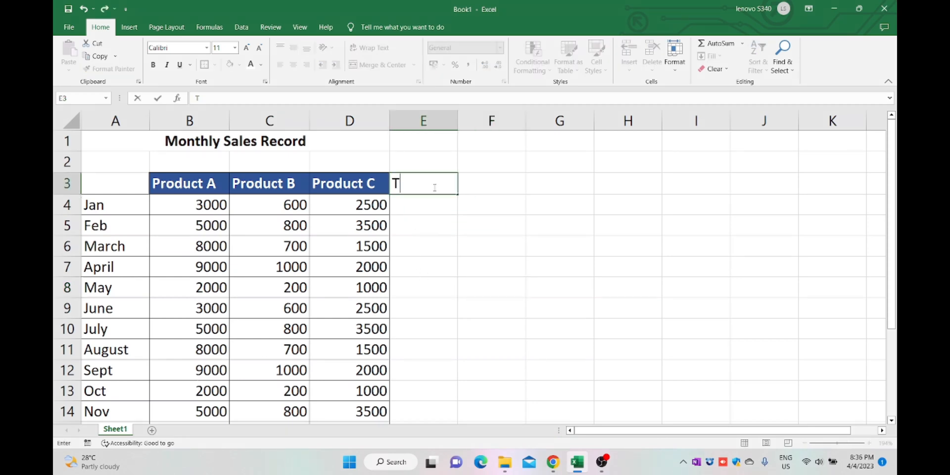
text(otal)
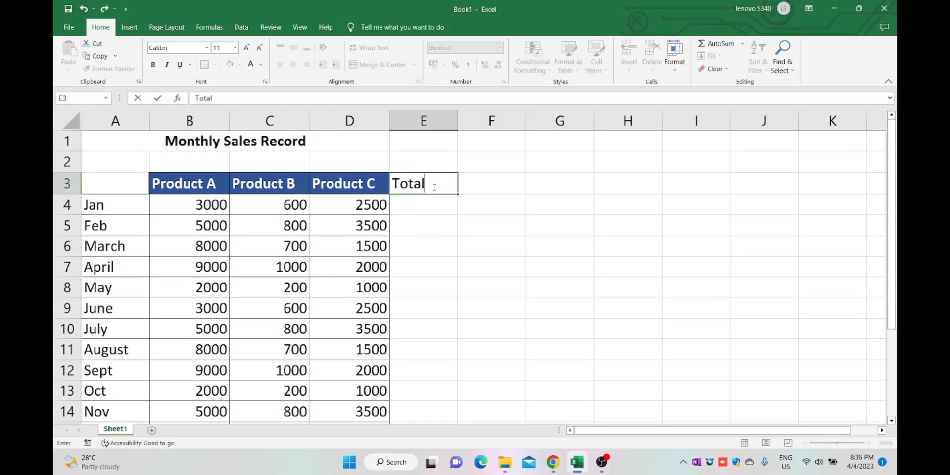
key(Enter)
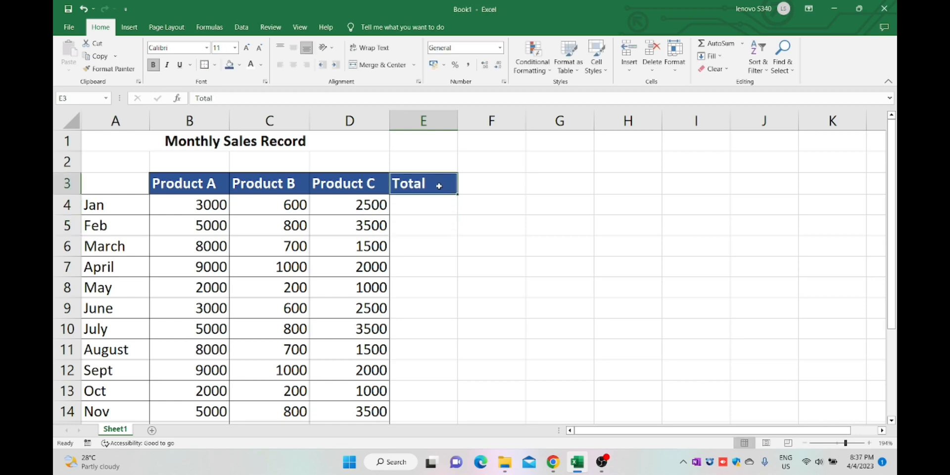
click(231, 64)
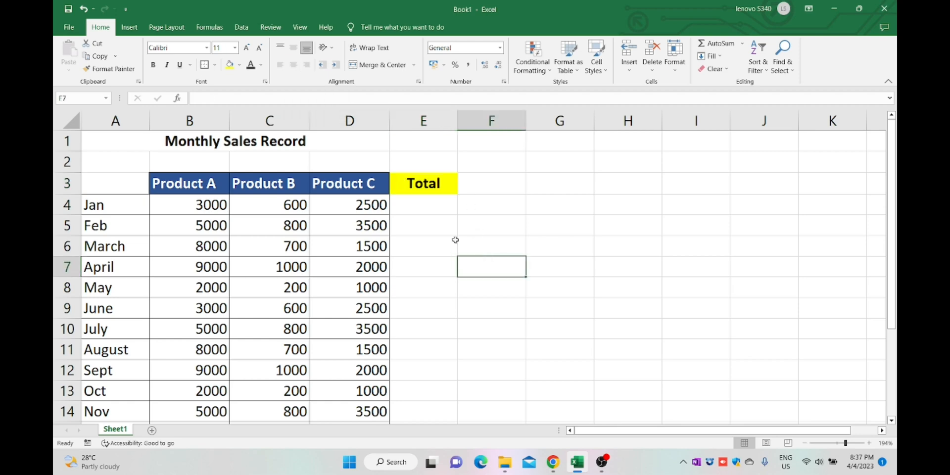
Enter =SUM(B4:D4) in E4 to total January's three products
text(=)
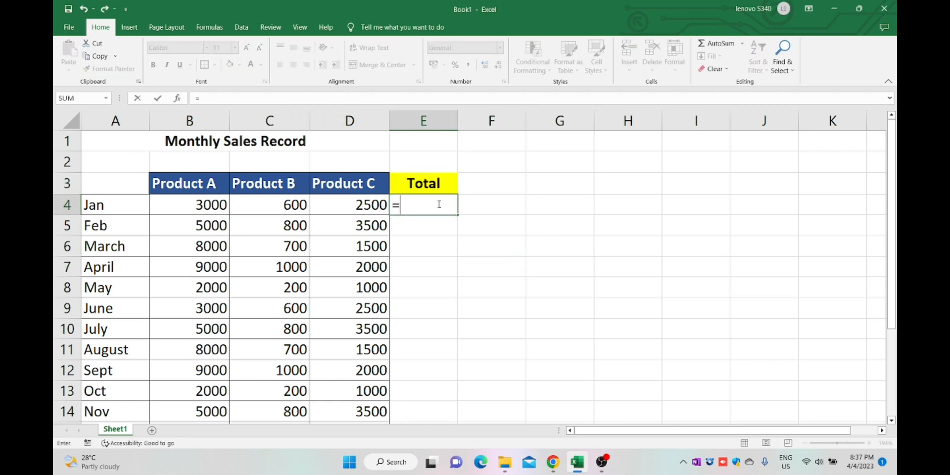
text(sum)
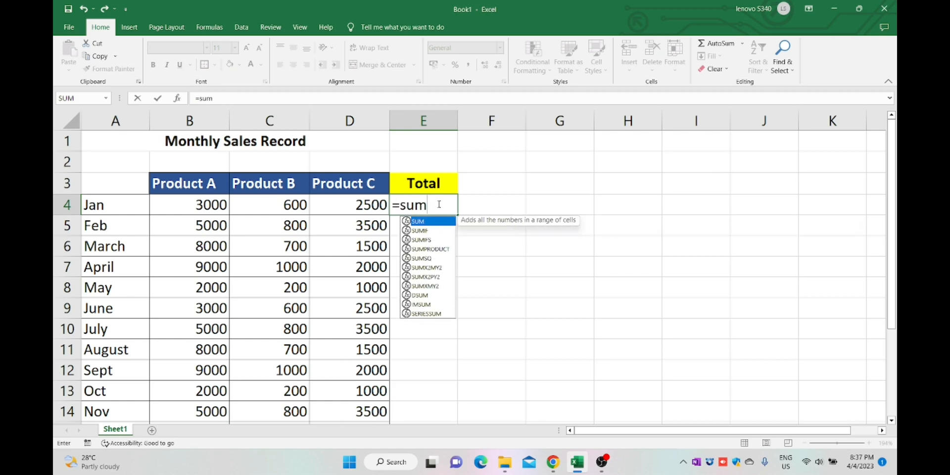
text(()
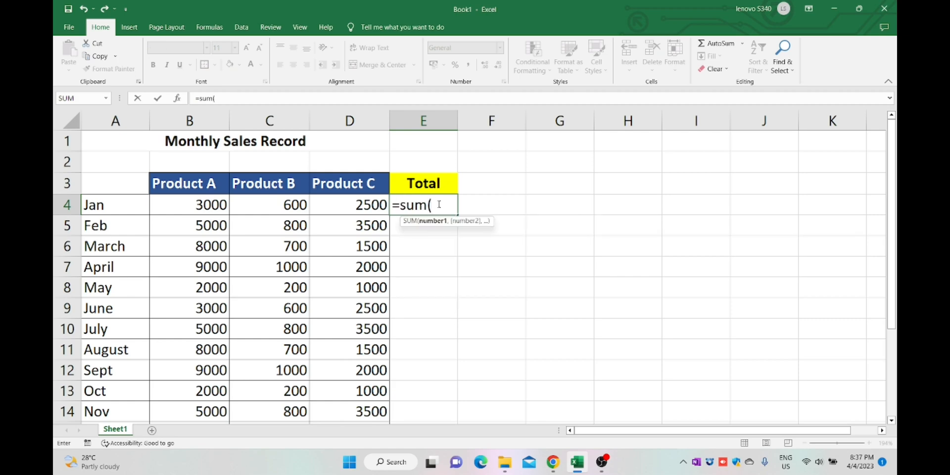
drag(189, 205, 350, 204)
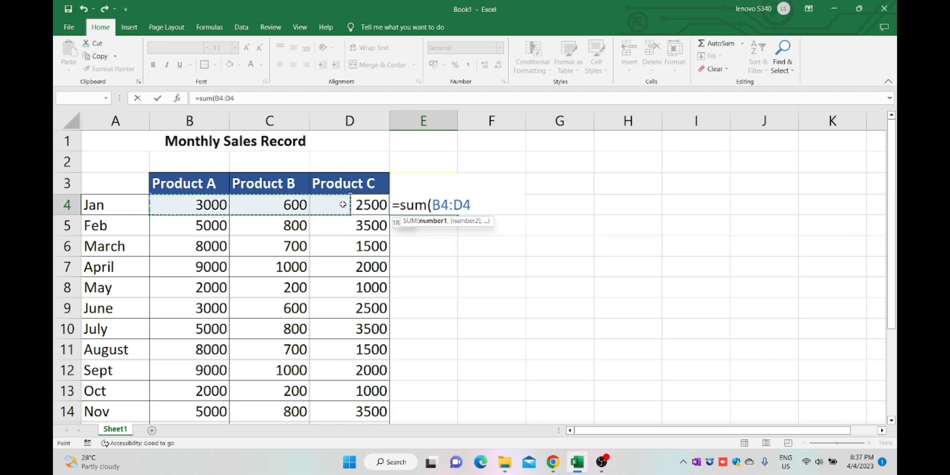
key(Enter)
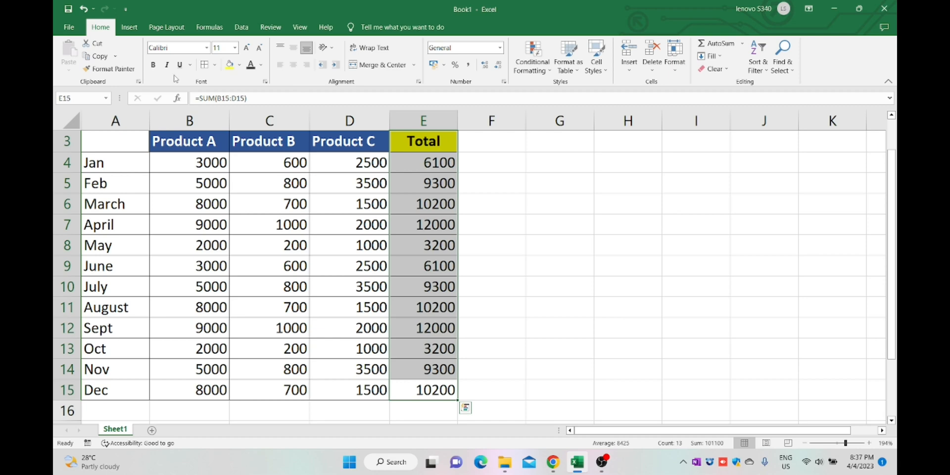
Give the Total column a thick outside border
click(214, 64)
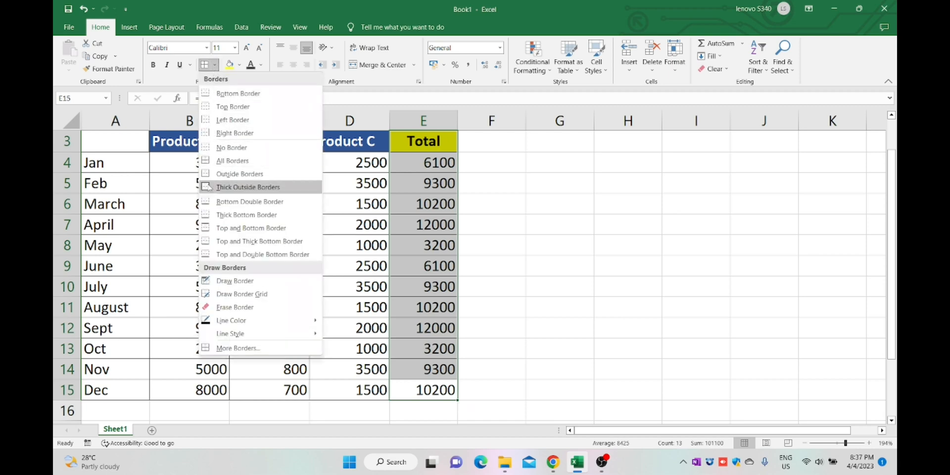
click(559, 286)
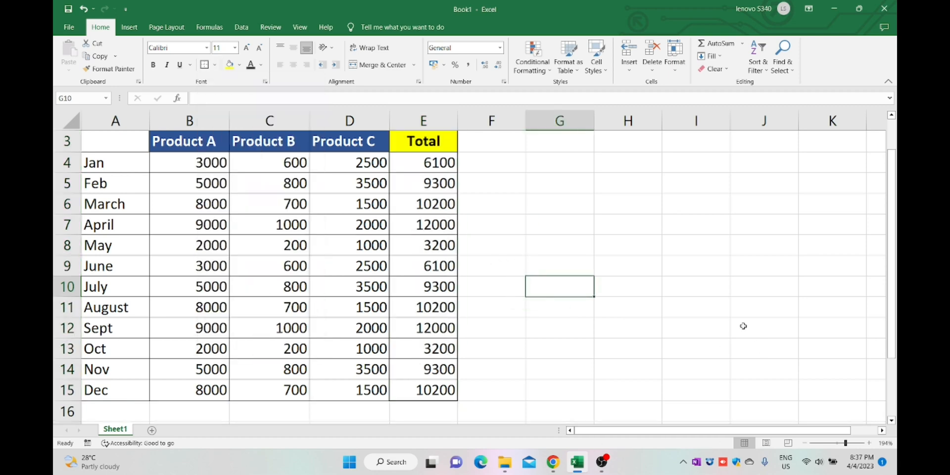
scroll(down, 3)
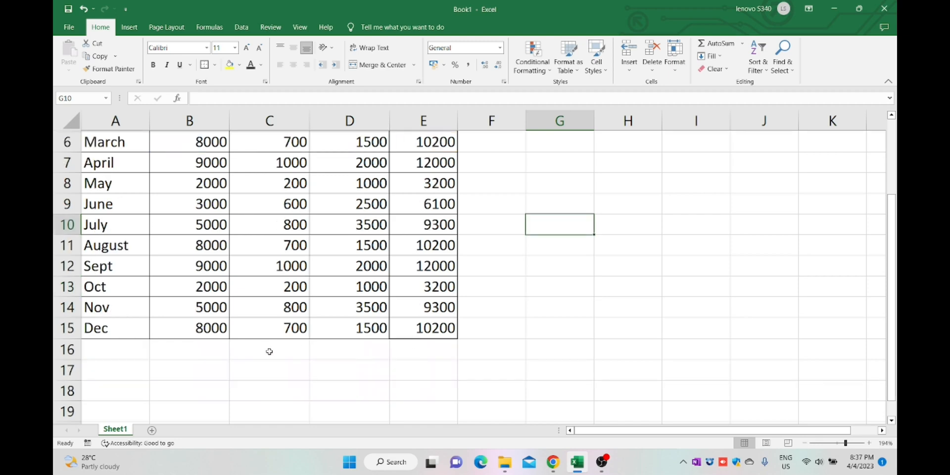
Type the label 'Grand Total' in A16, below Dec
click(115, 350)
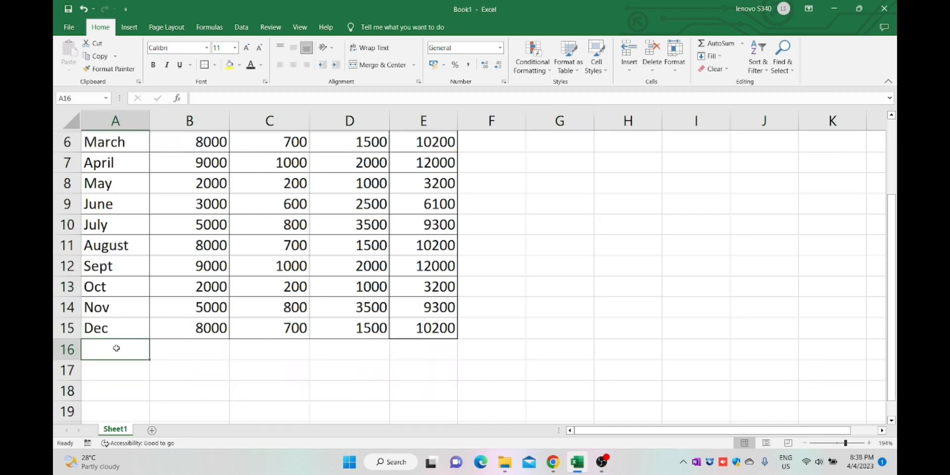
text(Gr)
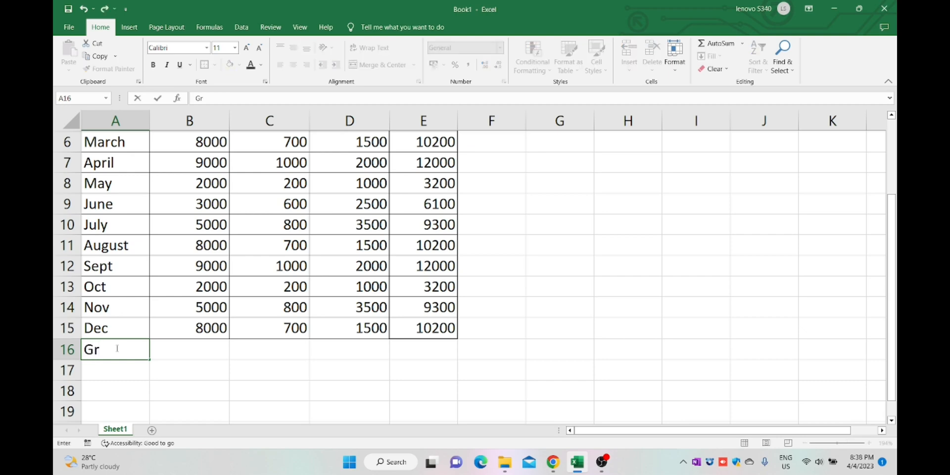
text(ans)
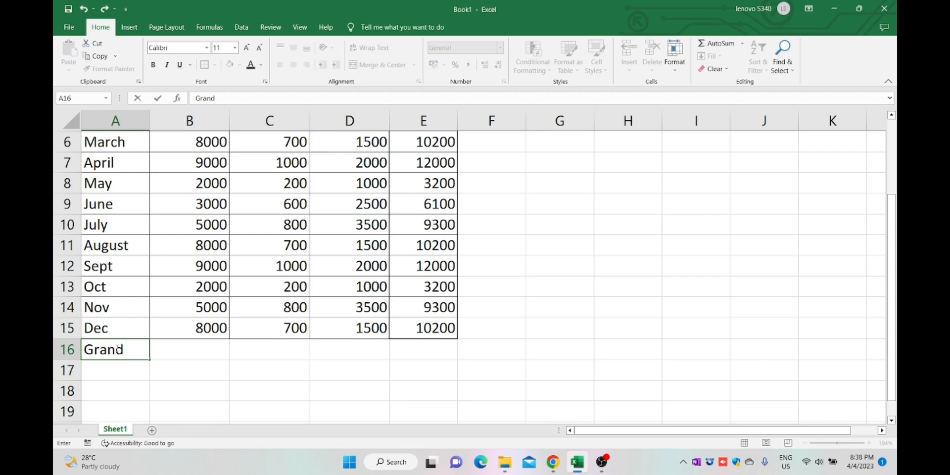
text(Total)
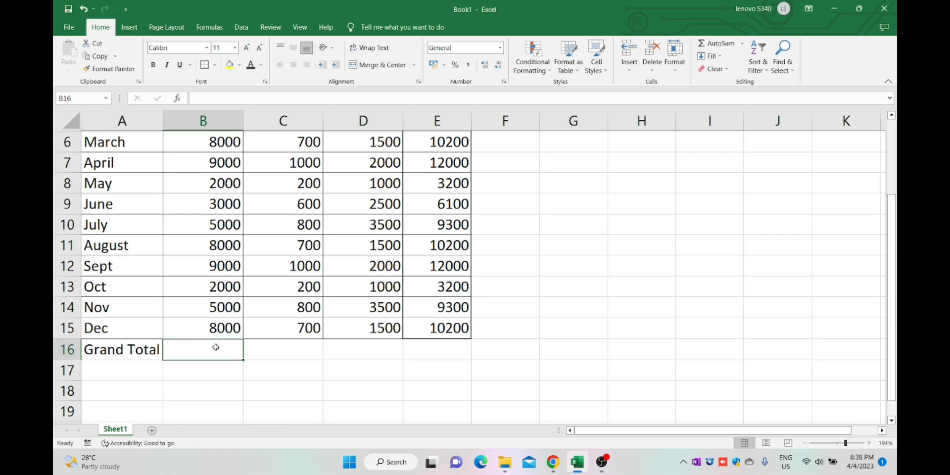
mouse_move(720, 46)
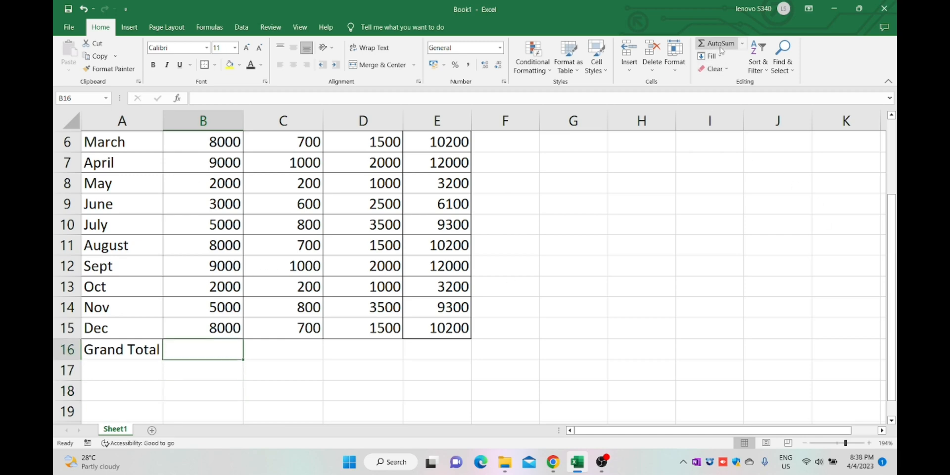
AutoSum B16, copy the sum across to E16, and add top and thick bottom borders
click(721, 43)
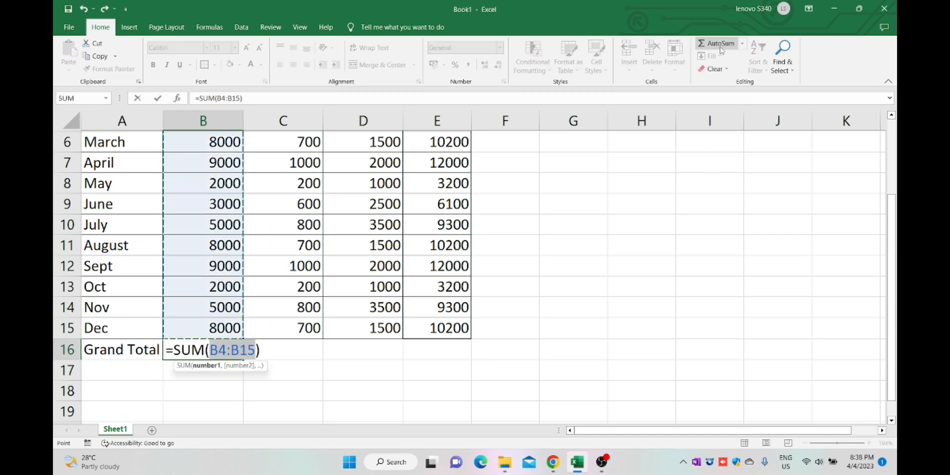
scroll(up, 3)
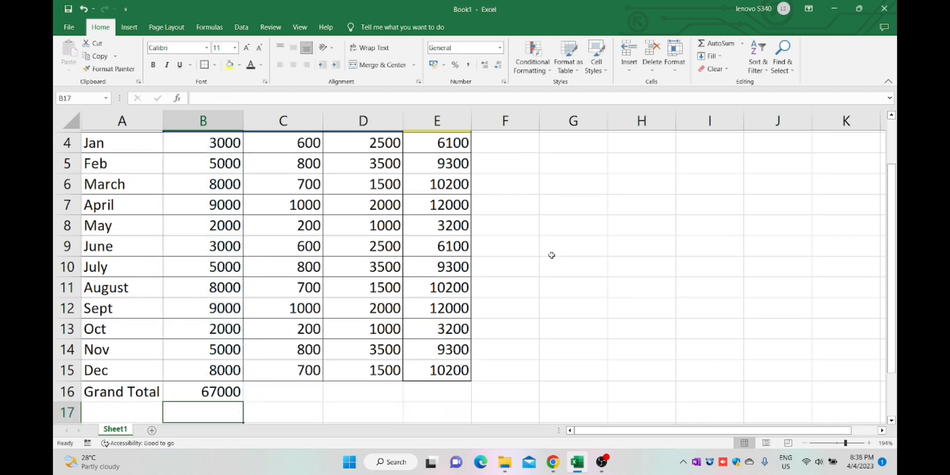
click(203, 391)
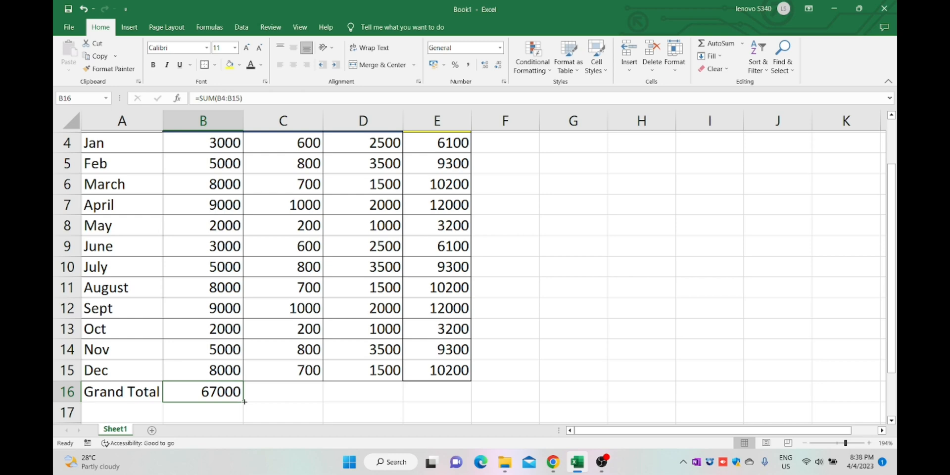
drag(244, 404, 461, 391)
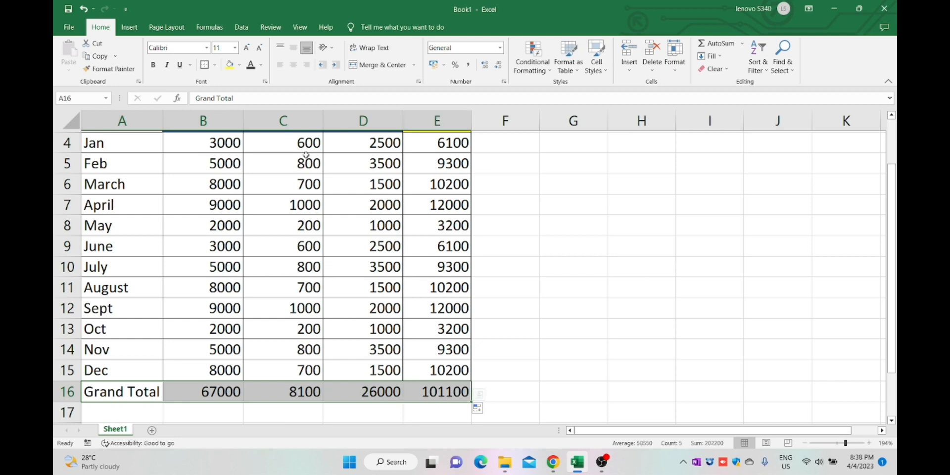
click(214, 65)
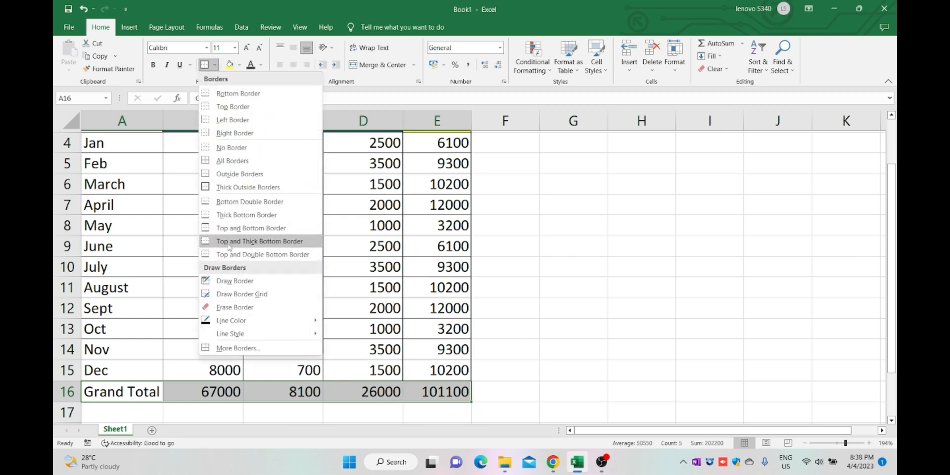
click(573, 329)
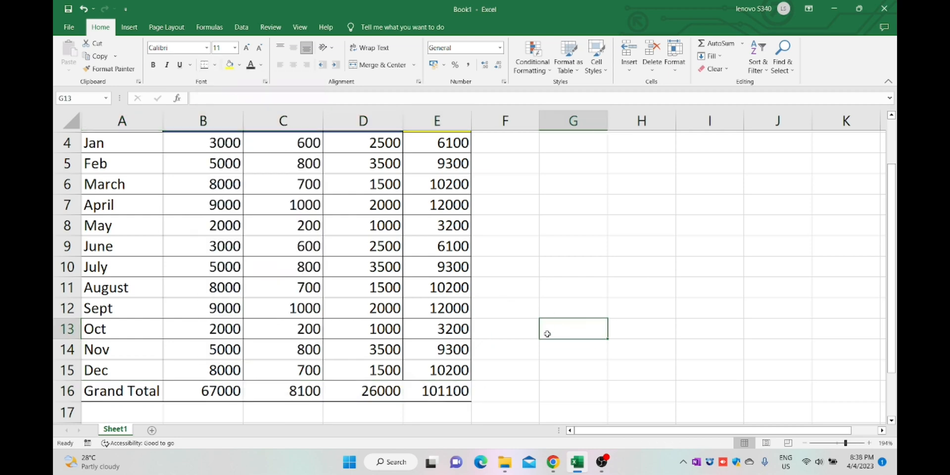
Bold the Grand Total row A16:E16, including its label and column sums
drag(121, 391, 363, 391)
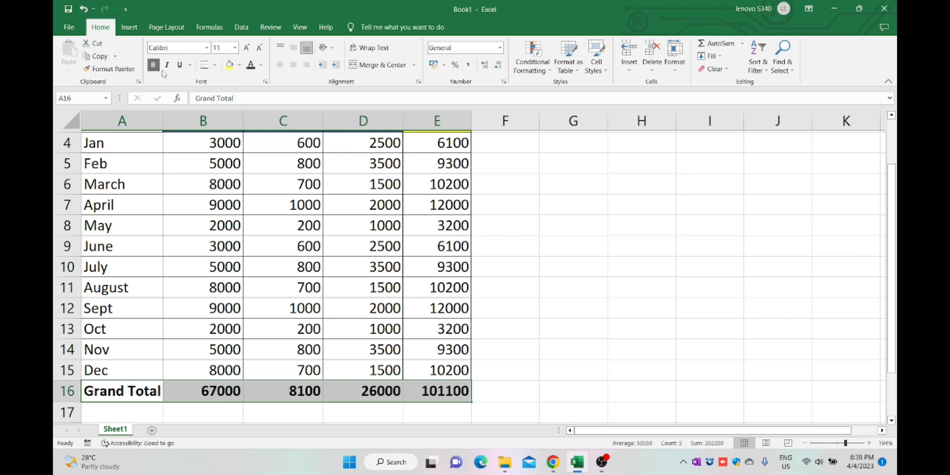
click(573, 288)
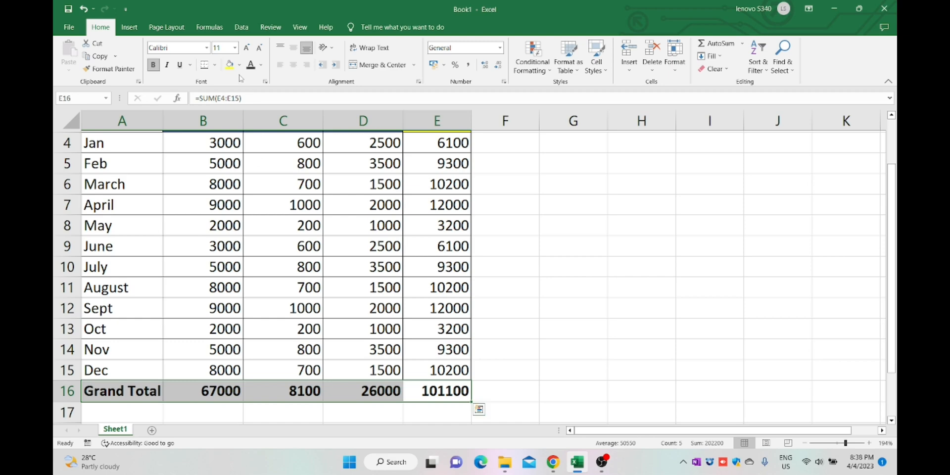
click(235, 64)
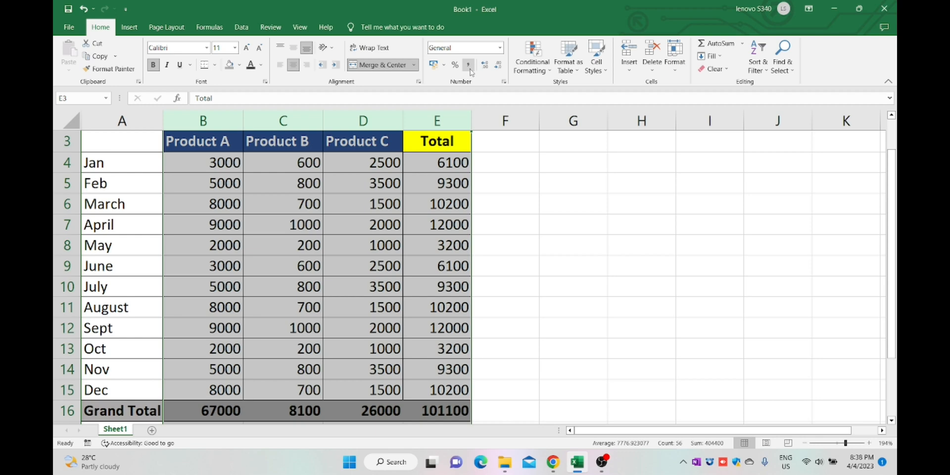
mouse_move(469, 66)
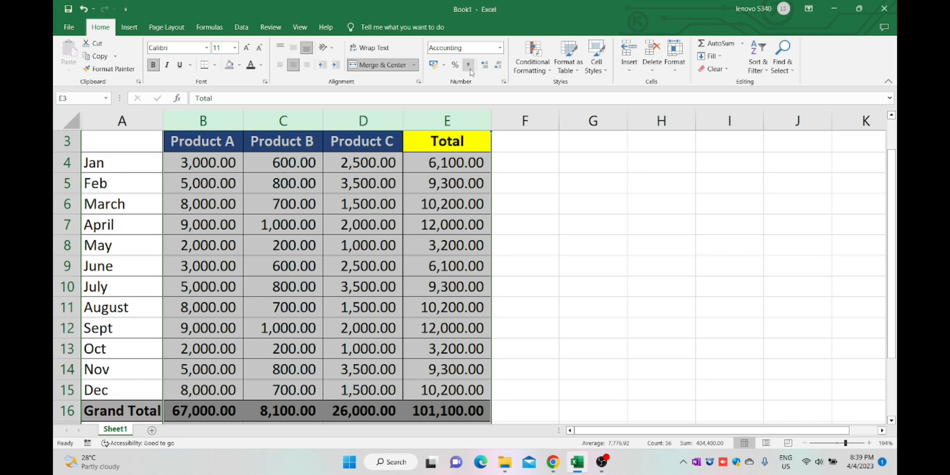
mouse_move(499, 64)
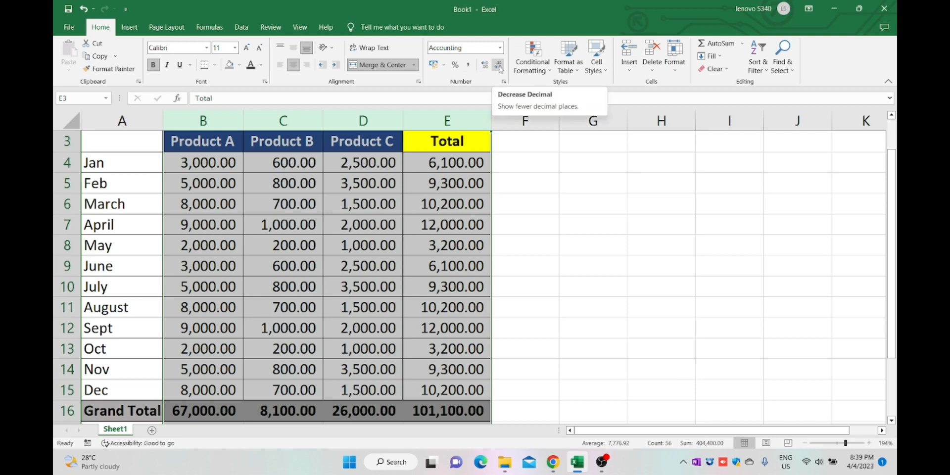
Reduce the decimal places on the B4:E16 figures so they show none
click(499, 65)
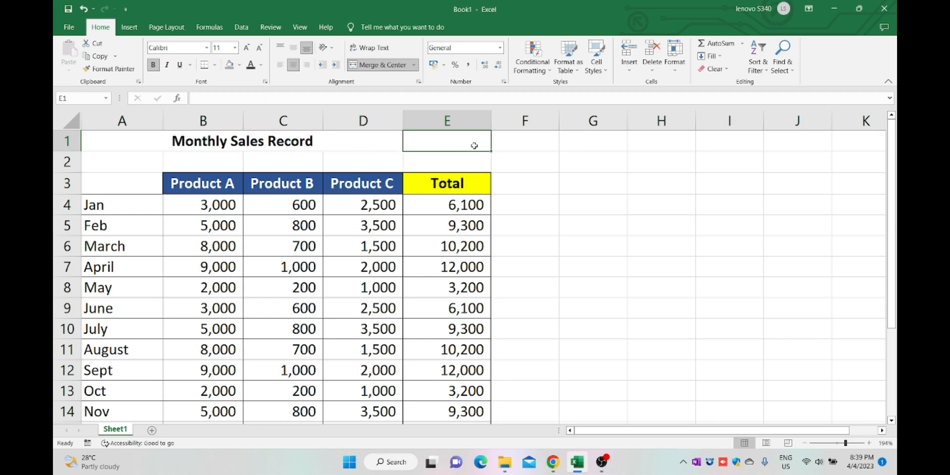
Merge and centre the Monthly Sales Record title across A1:E1 and italicize it
click(378, 65)
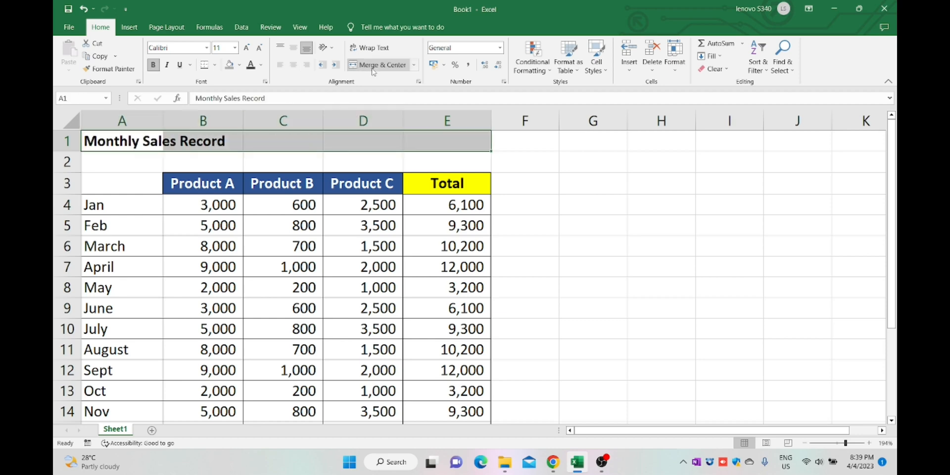
click(375, 65)
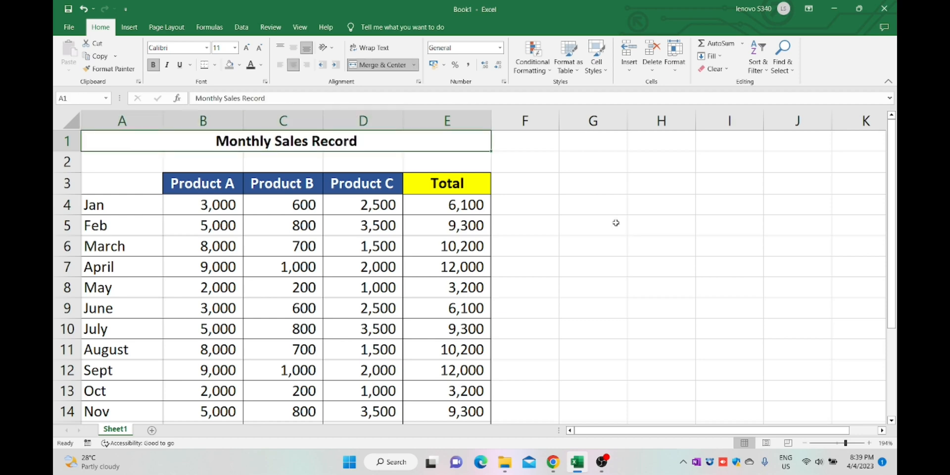
click(166, 65)
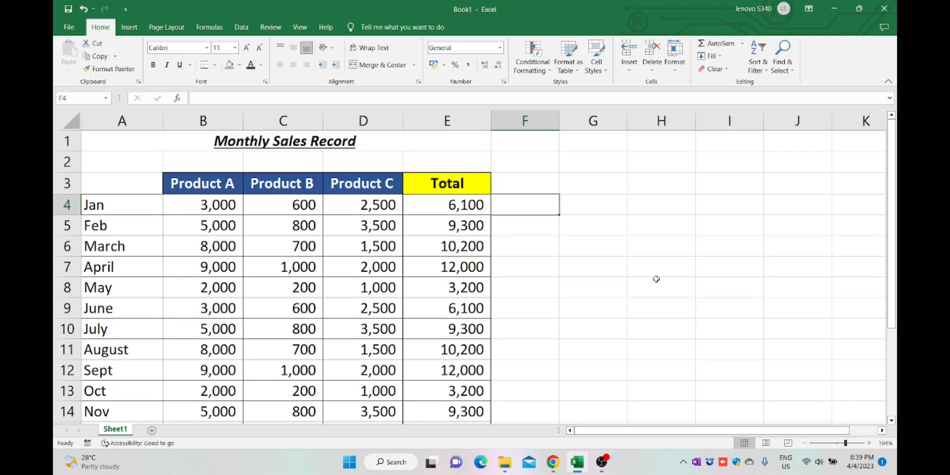
mouse_move(794, 399)
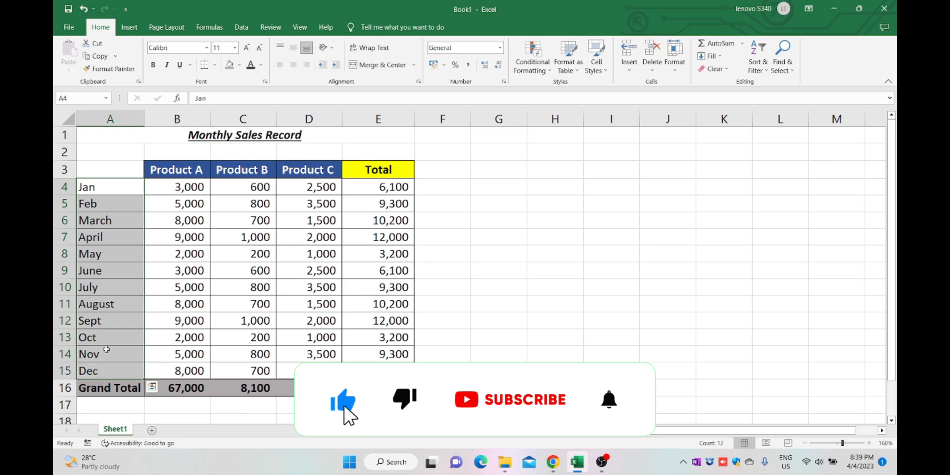
Apply a light blue-grey fill to the month names in A4:A15
click(238, 65)
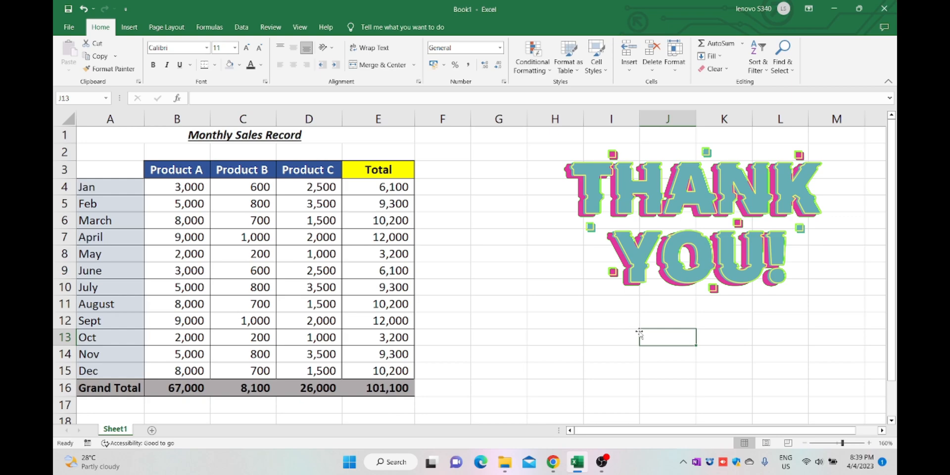
key(Delete)
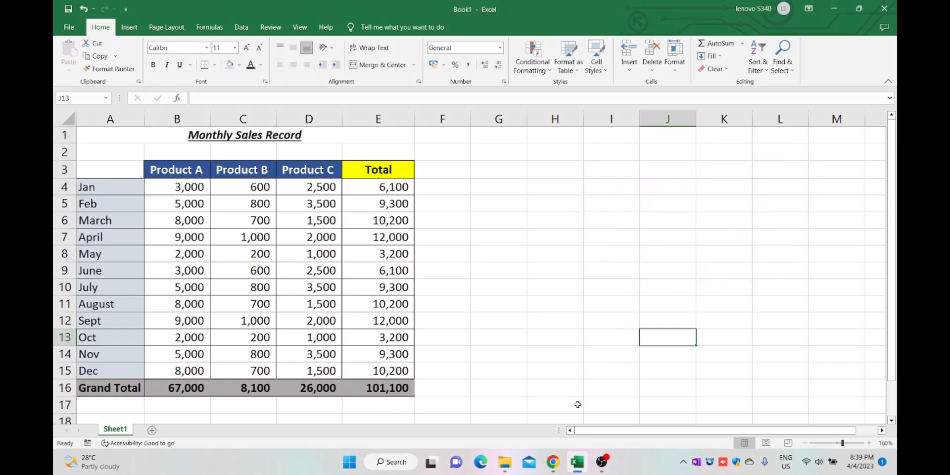